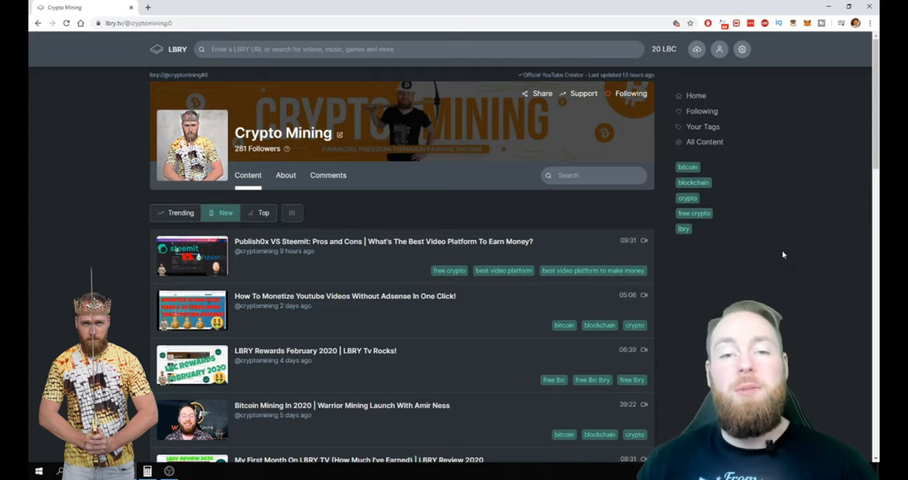
mouse_move(760, 168)
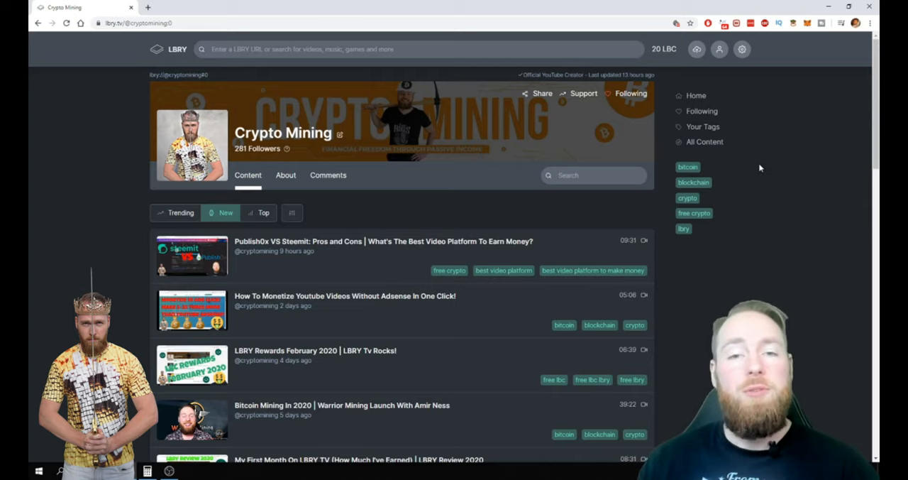
- Open LBRY.tv Settings from the gear menu and review the claim support experimental option
click(742, 49)
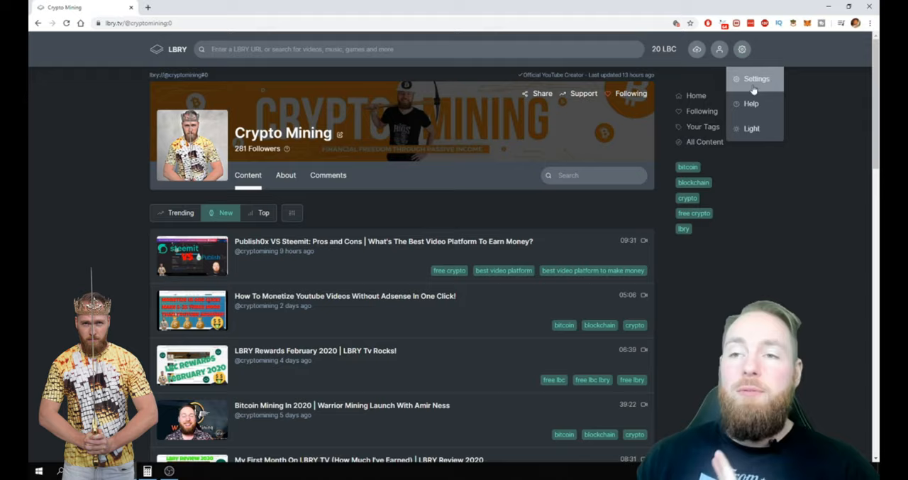
click(756, 79)
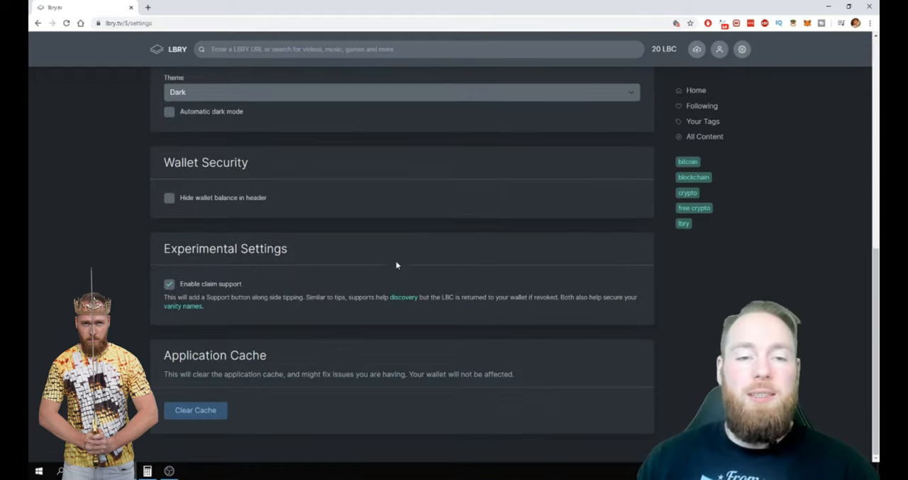
mouse_move(186, 294)
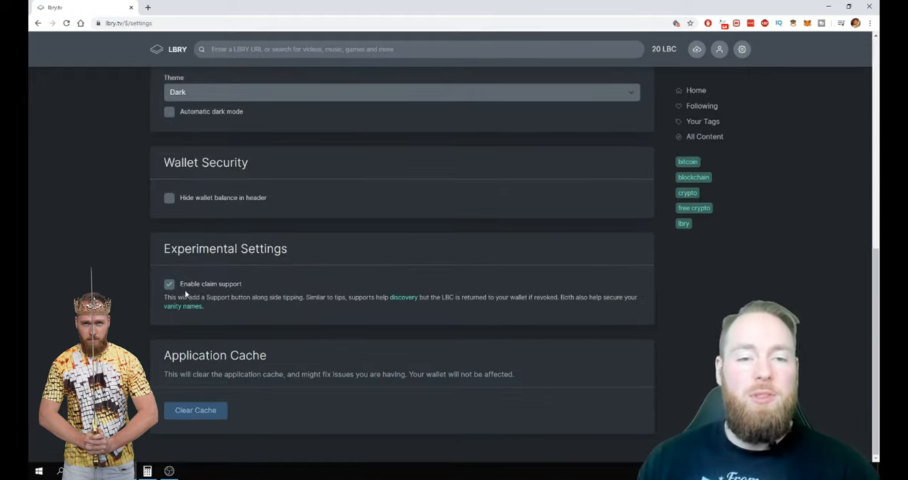
scroll(up, 3)
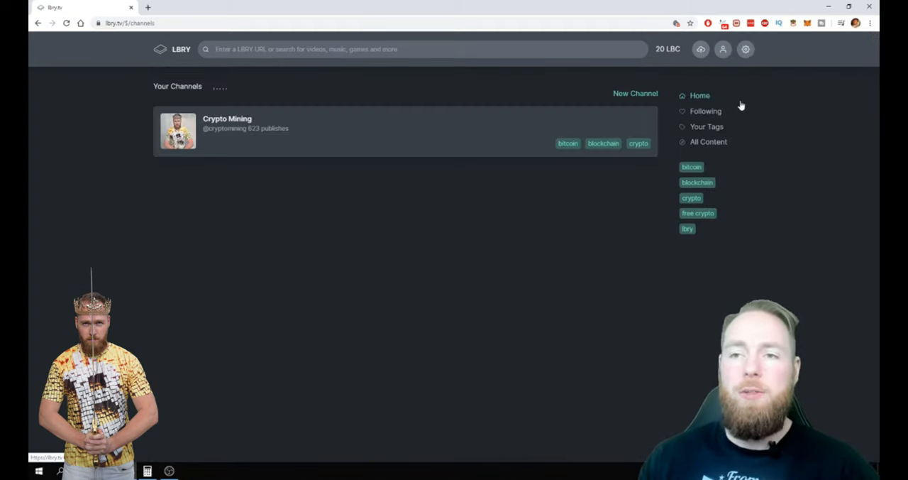
- Open the Crypto Mining channel and browse its recently published videos
click(227, 123)
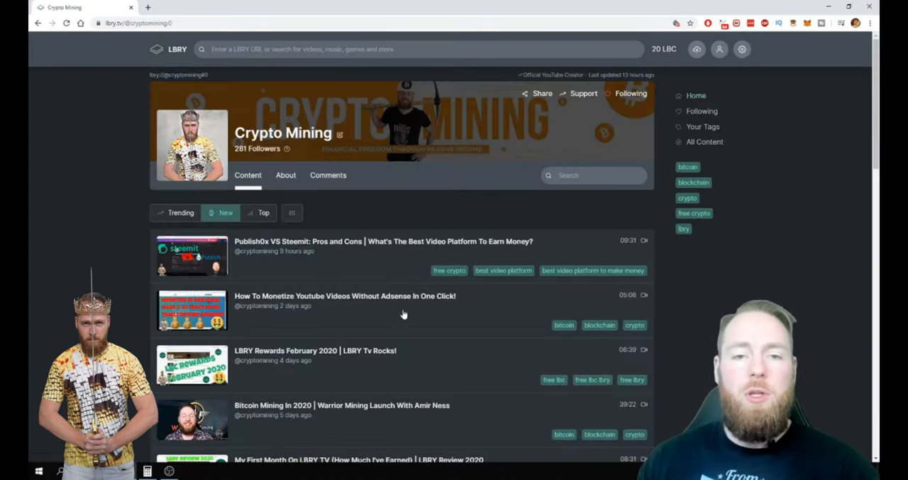
scroll(down, 3)
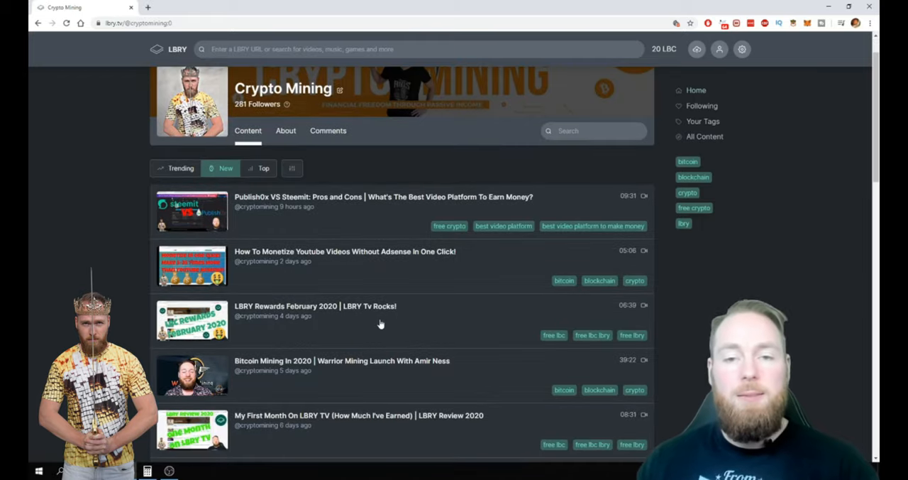
mouse_move(386, 200)
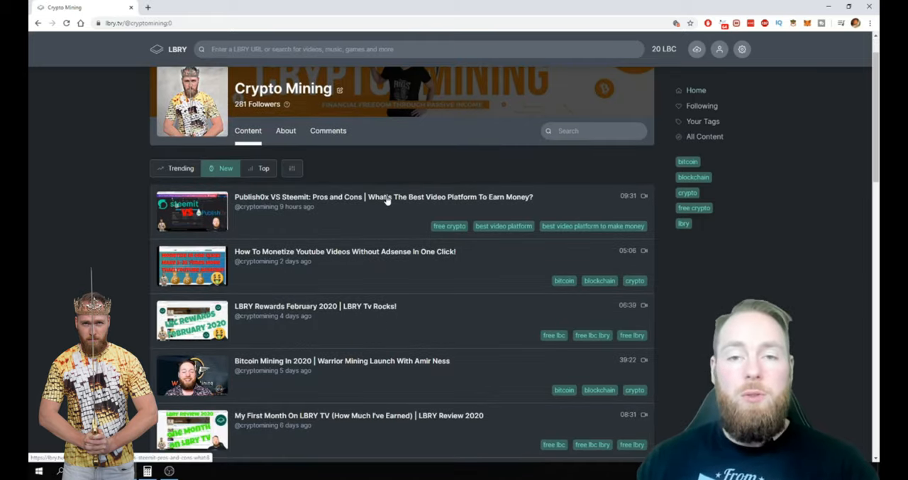
- Open 'Publish0x VS Steemit: Pros and Cons' and scroll through its description and related videos
click(383, 196)
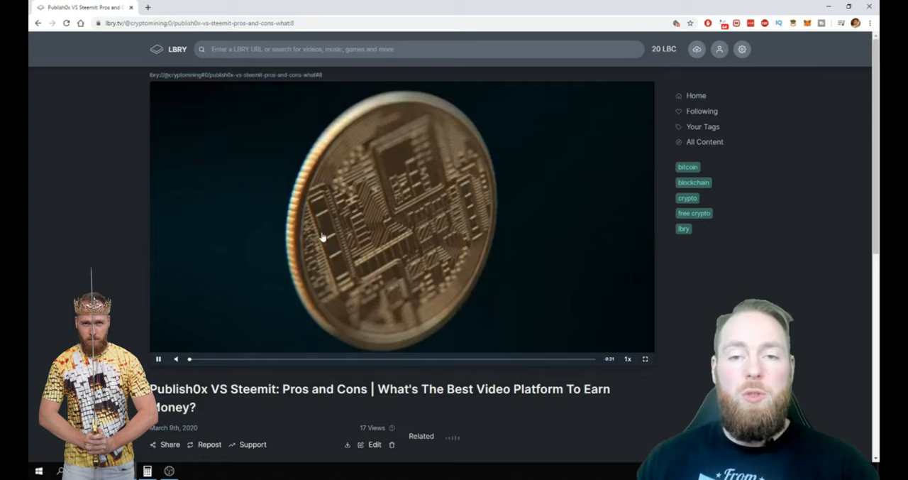
scroll(down, 3)
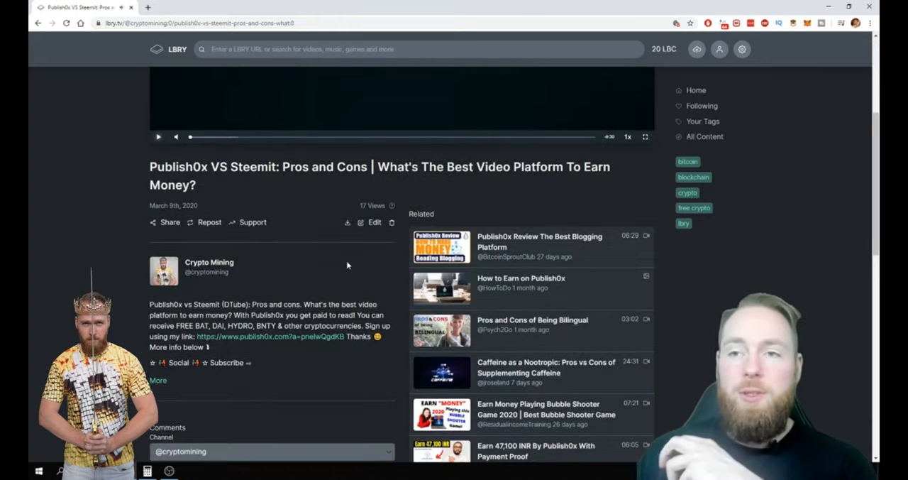
mouse_move(617, 106)
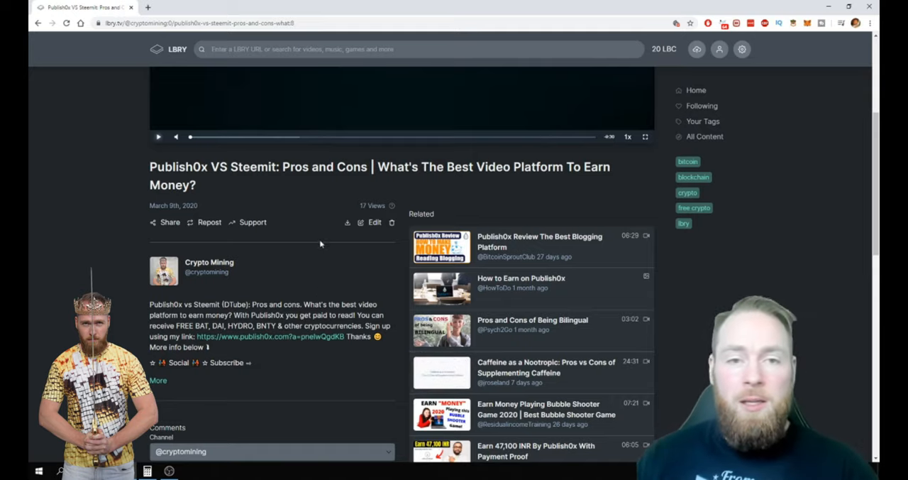
mouse_move(269, 299)
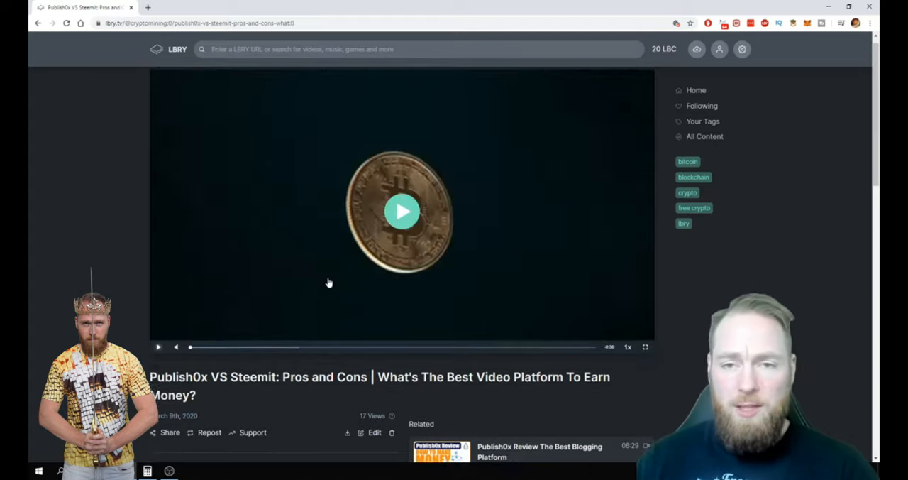
scroll(down, 3)
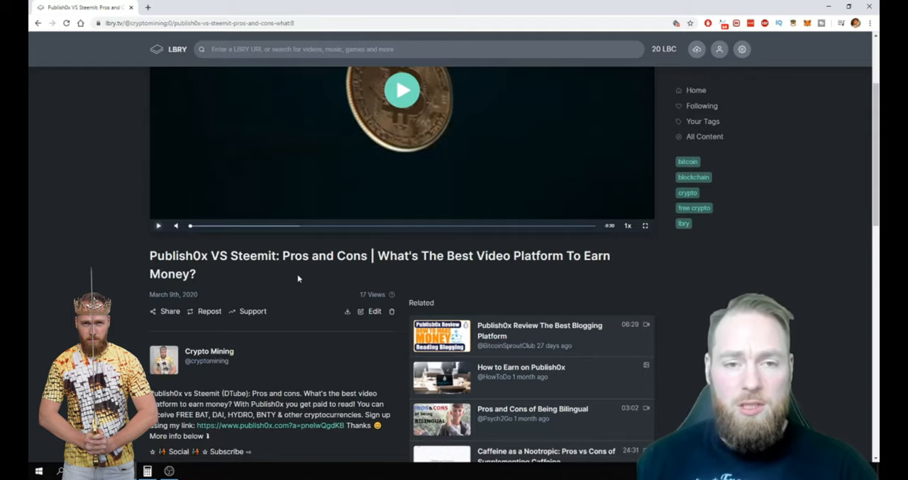
scroll(down, 3)
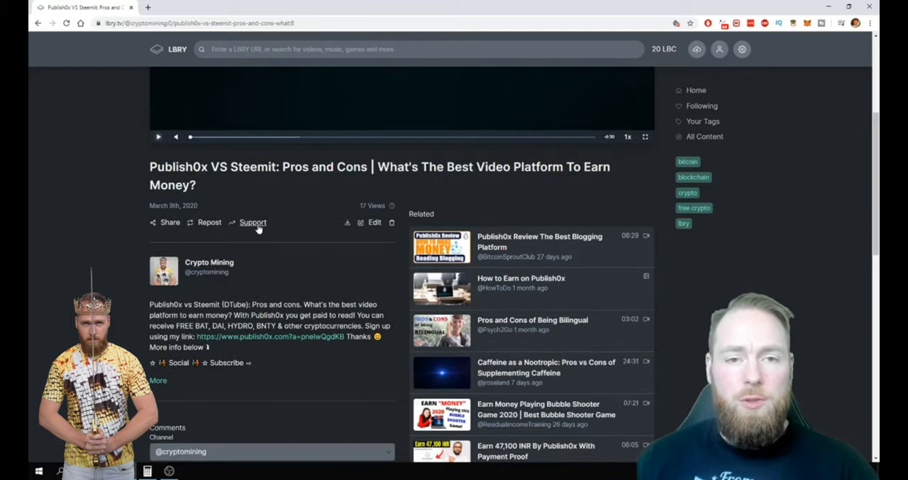
- Send 20 LBC support to the Publish0x VS Steemit video
click(253, 222)
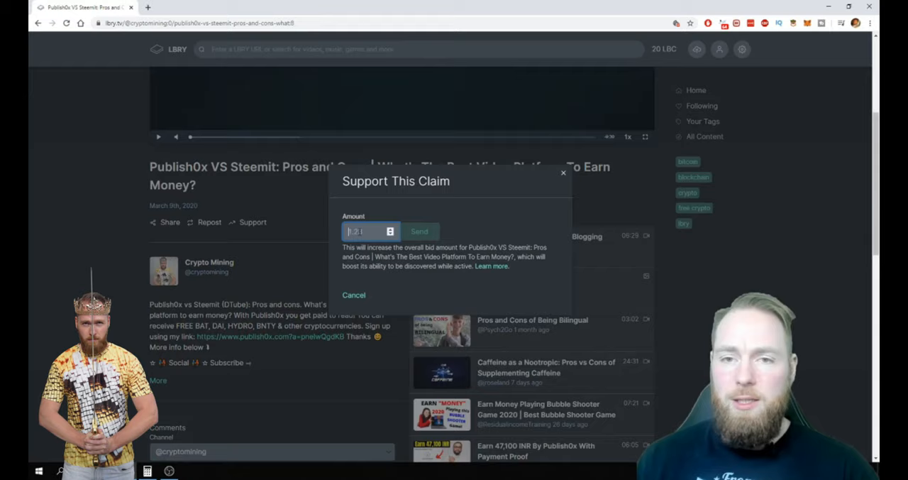
text(20)
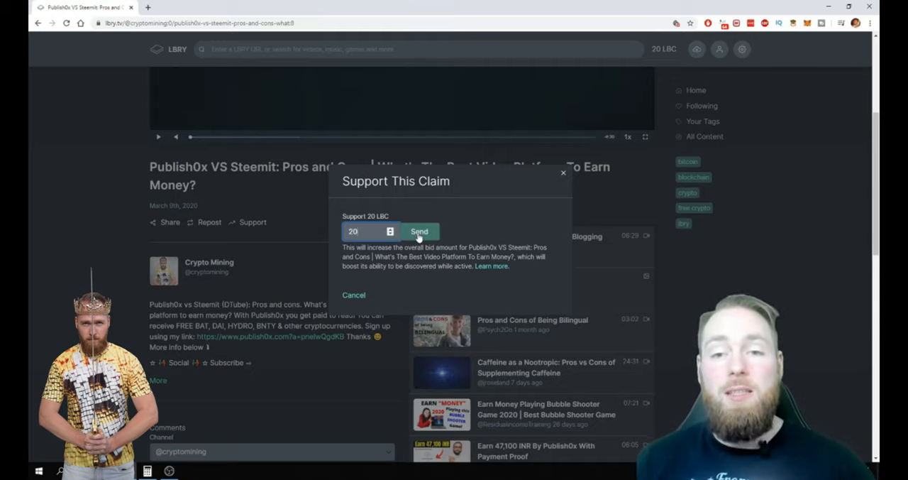
click(353, 294)
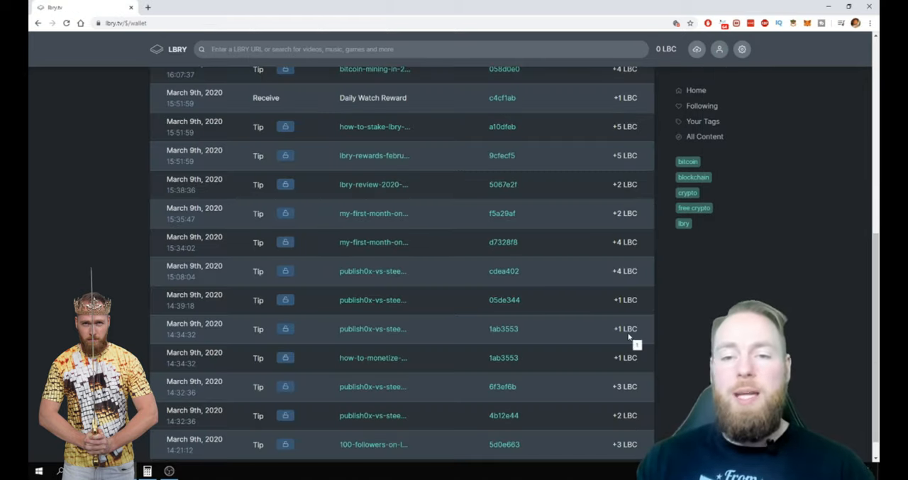
mouse_move(285, 328)
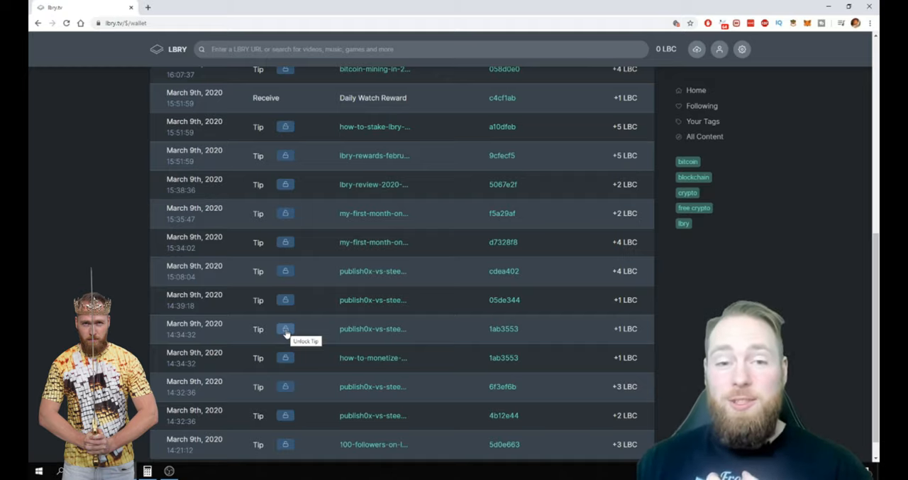
mouse_move(301, 333)
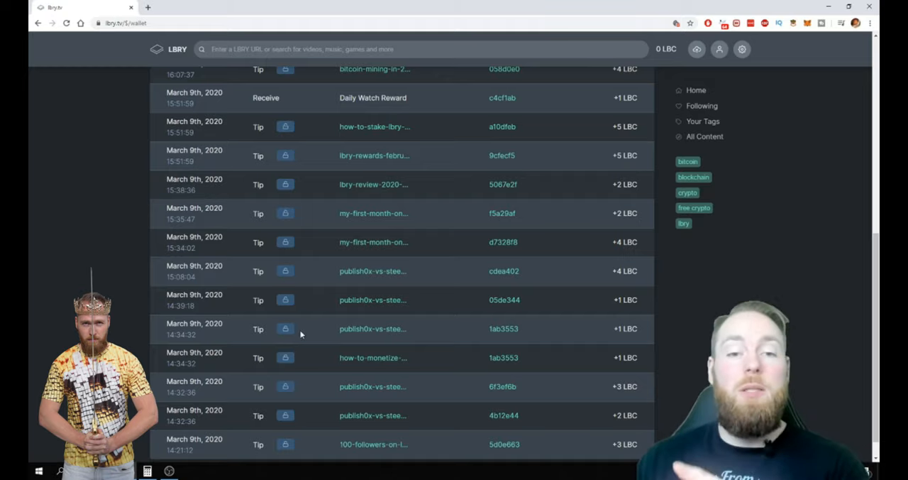
mouse_move(323, 341)
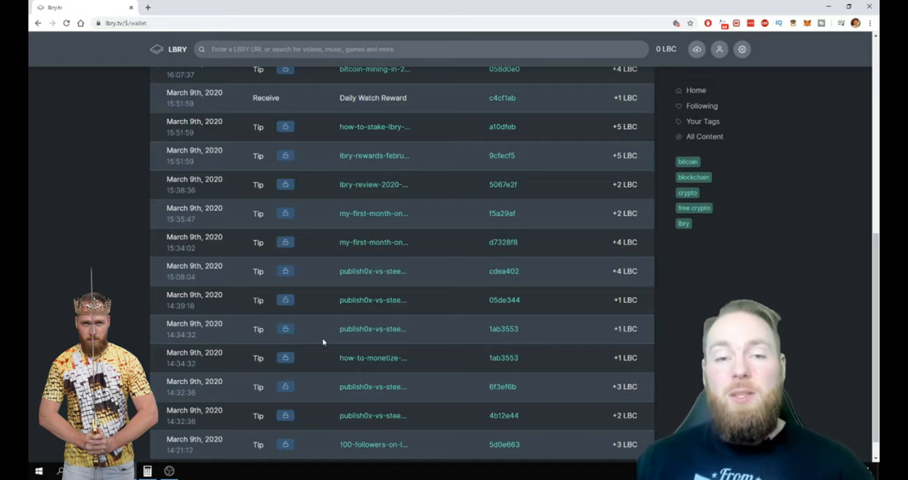